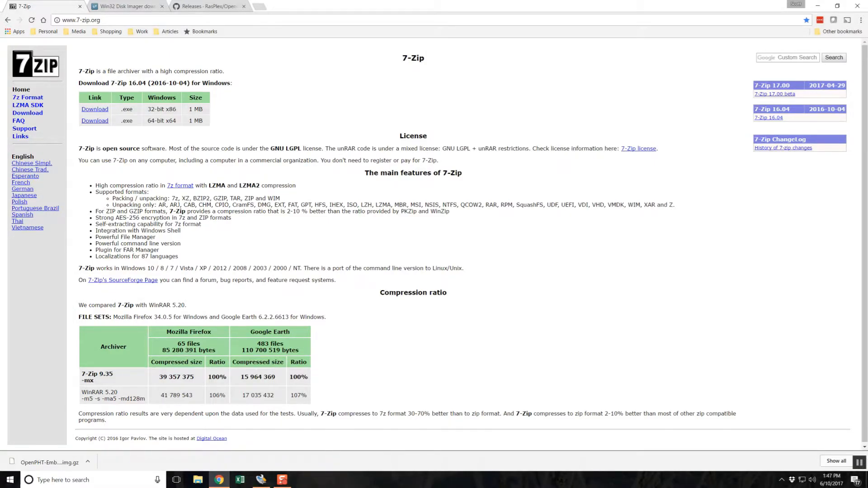
# Step: Switch to the Win32 Disk Imager SourceForge project page in Chrome
pyautogui.click(126, 7)
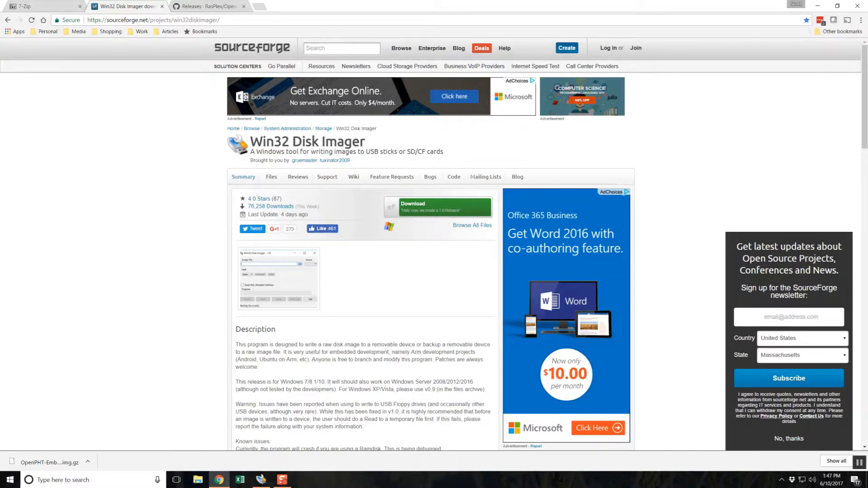
# Step: Switch to the RasPlex/OpenPHT GitHub releases page showing OpenPHT 1.6.2
pyautogui.click(208, 6)
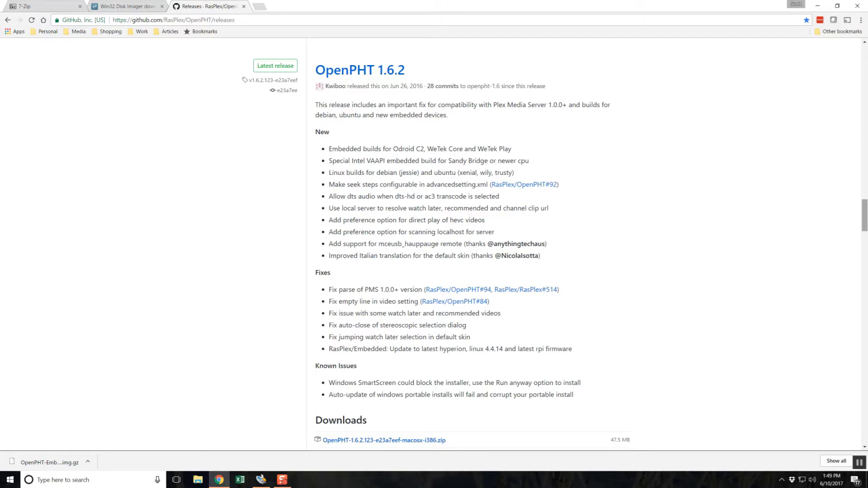
# Step: Extract the OpenPHT WeTek Hub .img.gz into the Downloads folder with 7-Zip Extract Here
pyautogui.click(198, 479)
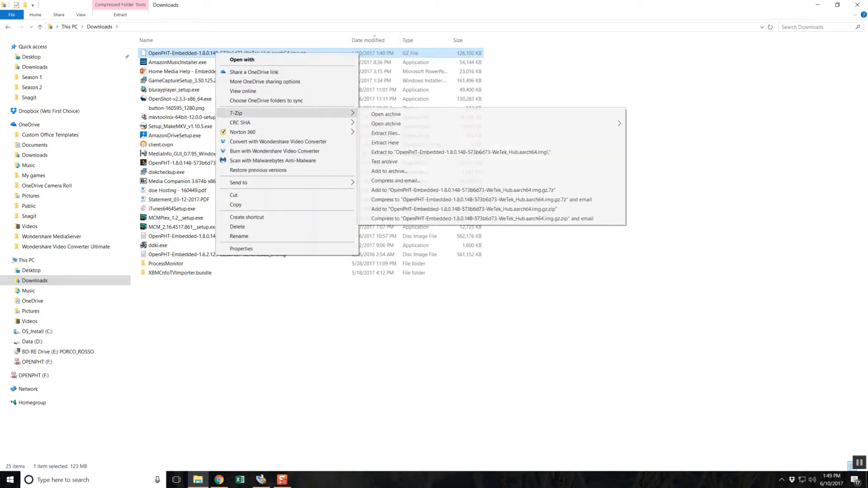
pyautogui.click(386, 133)
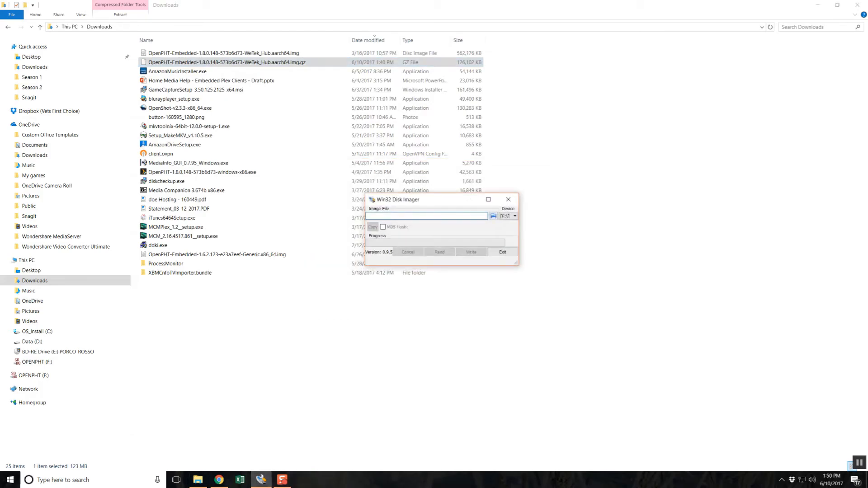
# Step: Load the WeTek_Hub.aarch64.img from Downloads as the image file
pyautogui.click(494, 216)
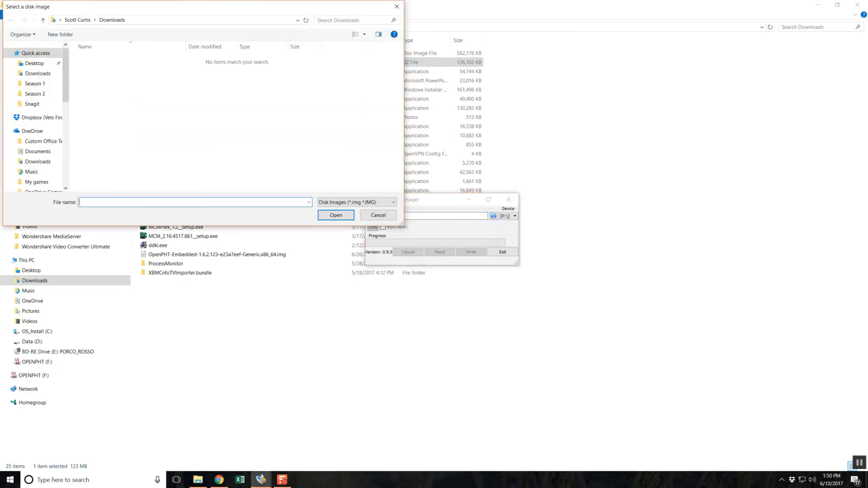
pyautogui.click(38, 161)
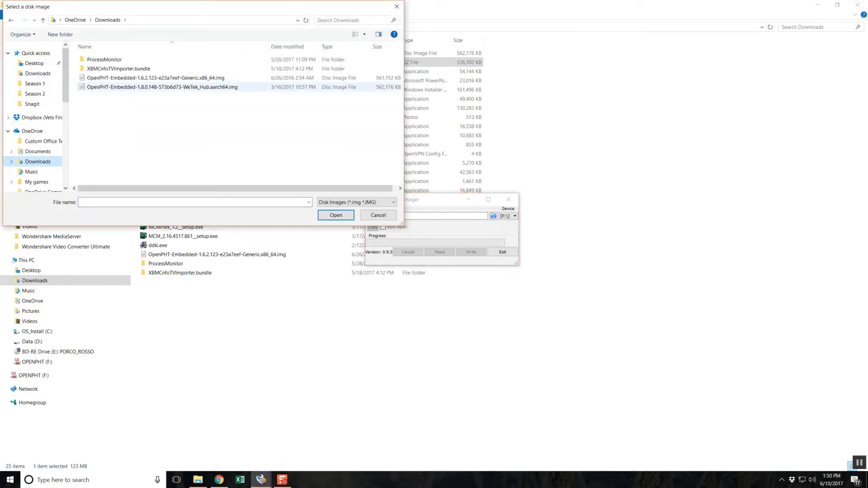
pyautogui.click(161, 87)
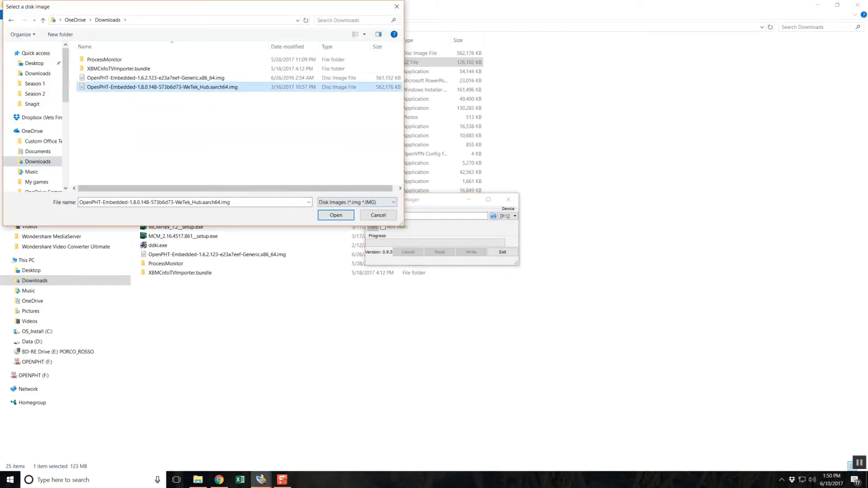
pyautogui.click(378, 215)
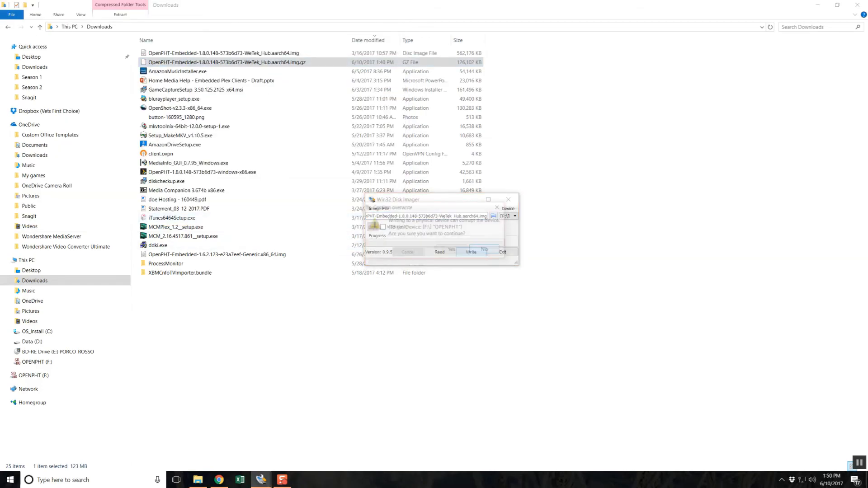
# Step: Start writing the image to SD card drive F:, confirming the overwrite
pyautogui.click(471, 253)
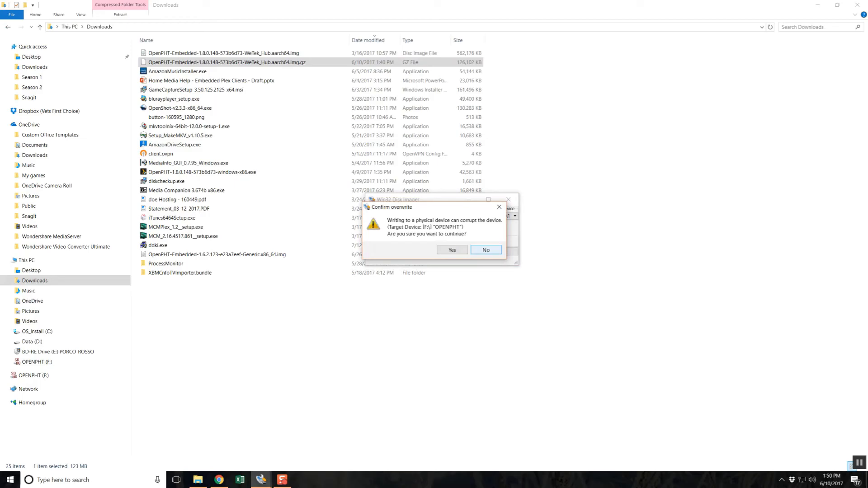
pyautogui.click(453, 250)
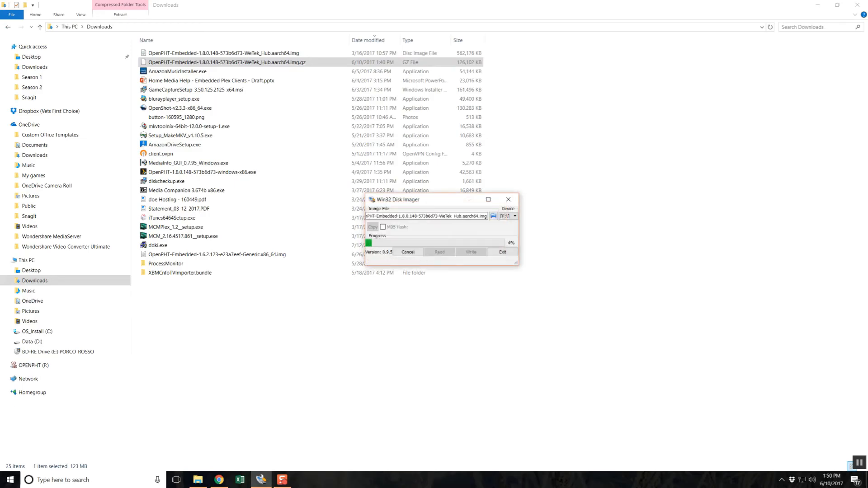